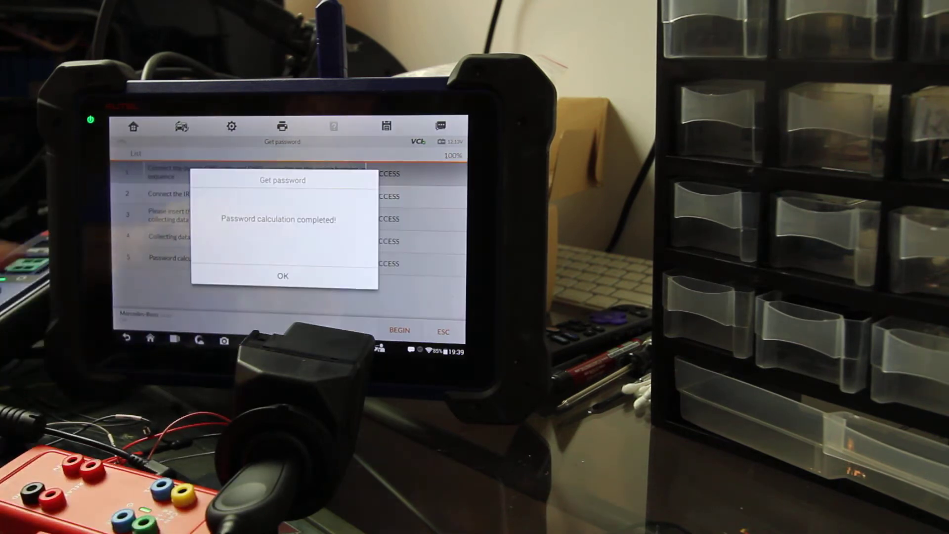
Acknowledge the completed Mercedes EIS password calculation to reach the EIS type list.
click(282, 276)
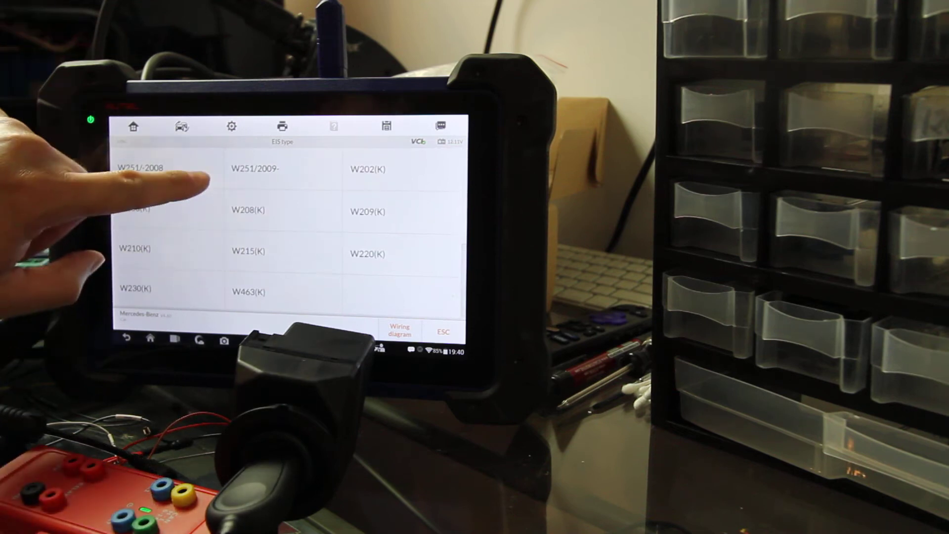
Select the W251/-2008 EIS type and accept its wiring diagram.
click(400, 331)
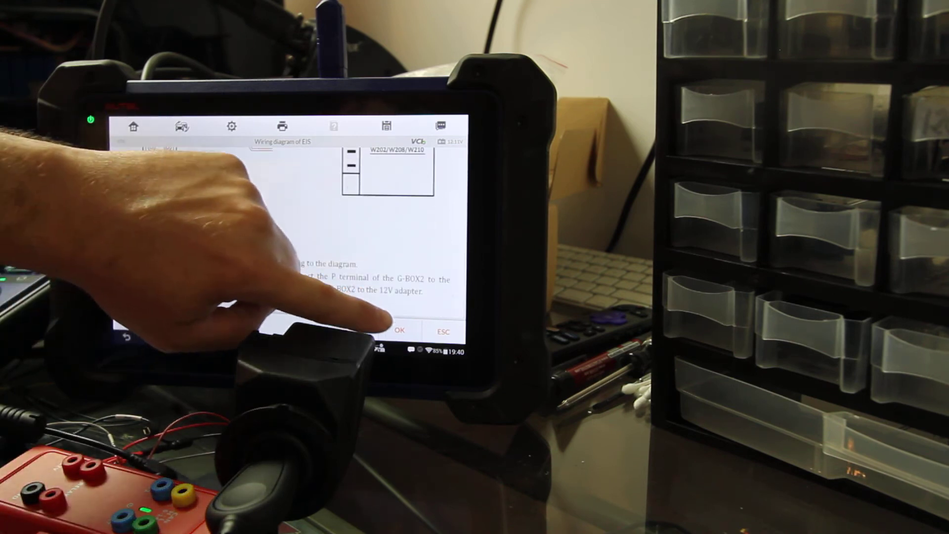
click(403, 331)
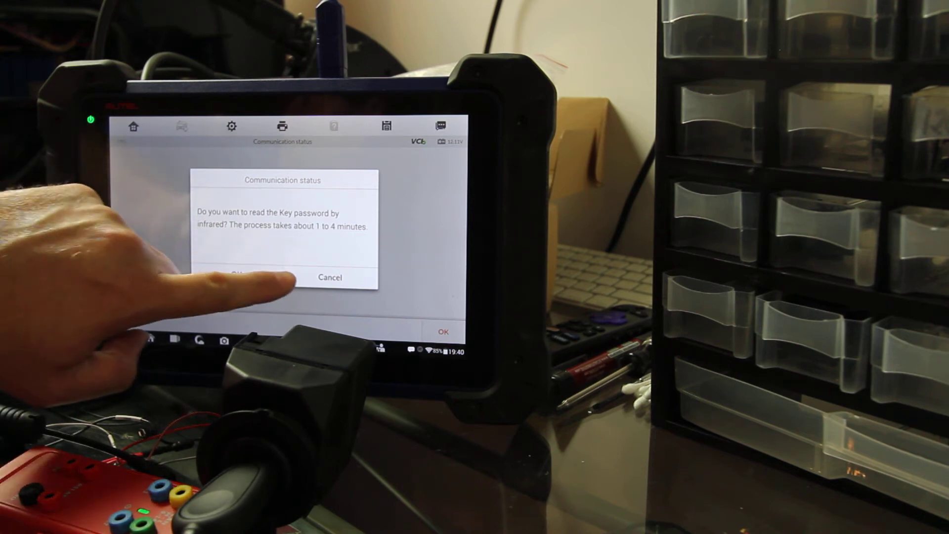
Read the key password by infrared, confirm success, and scroll through the EIS details.
click(236, 276)
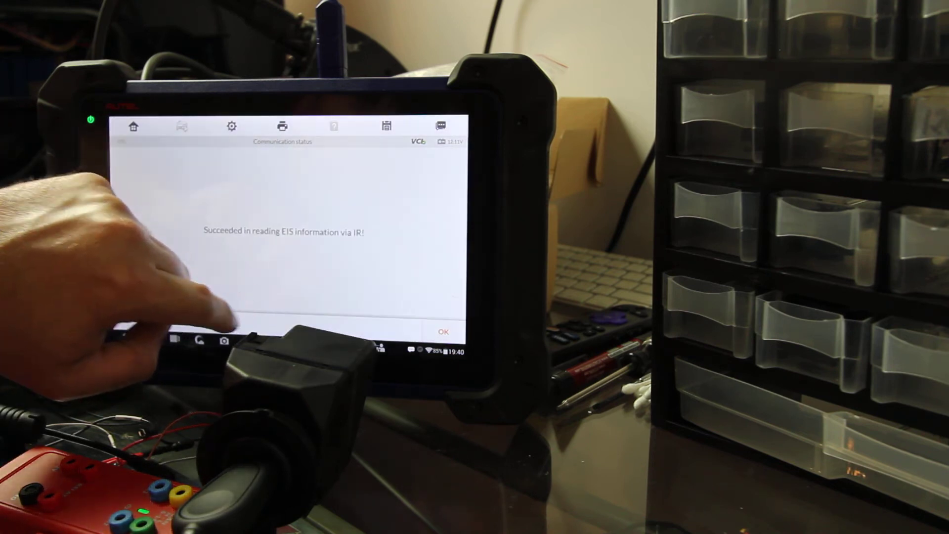
click(446, 330)
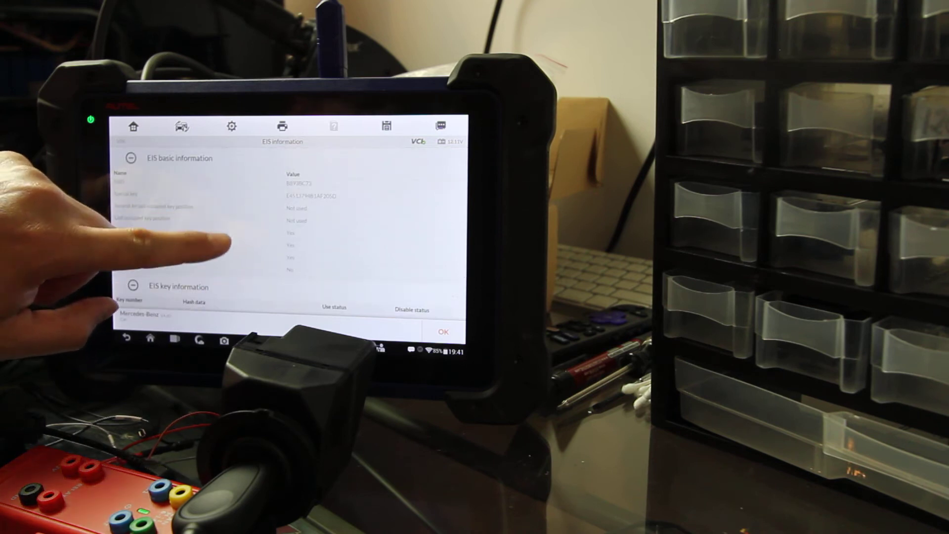
scroll(down, 3)
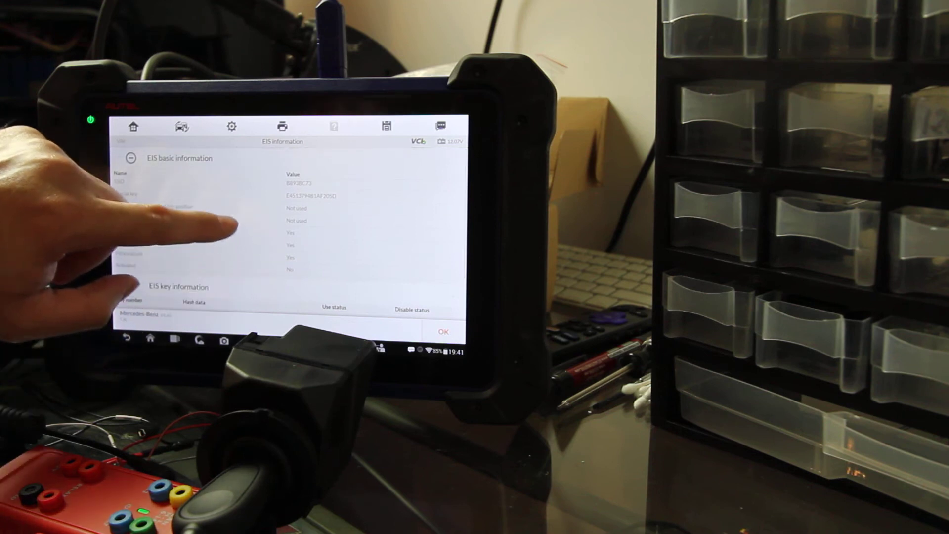
scroll(down, 3)
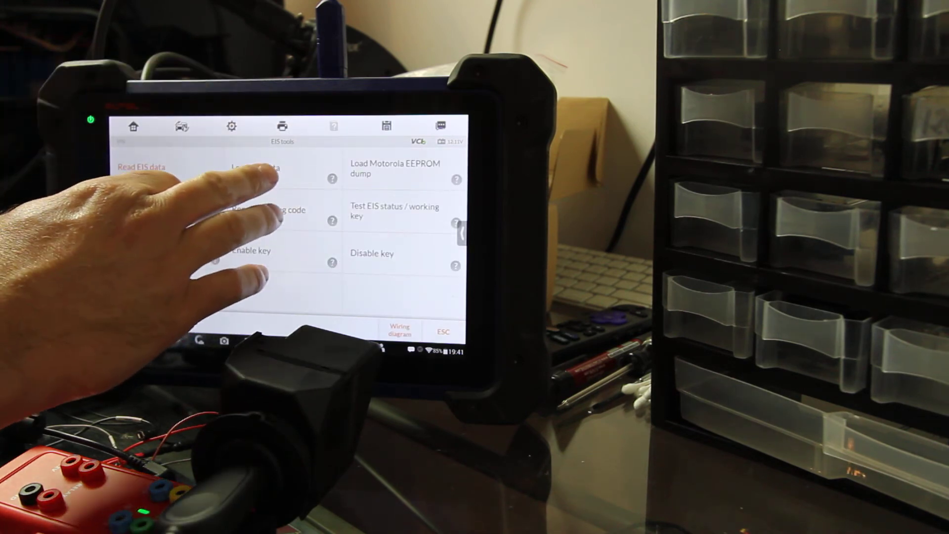
Reopen Load EIS data to view the EIS information, then close it.
click(264, 168)
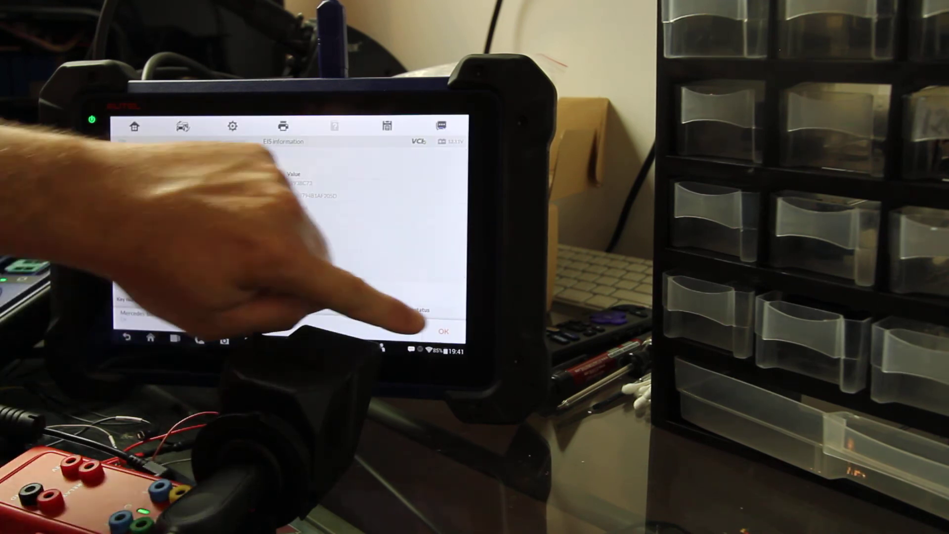
click(445, 329)
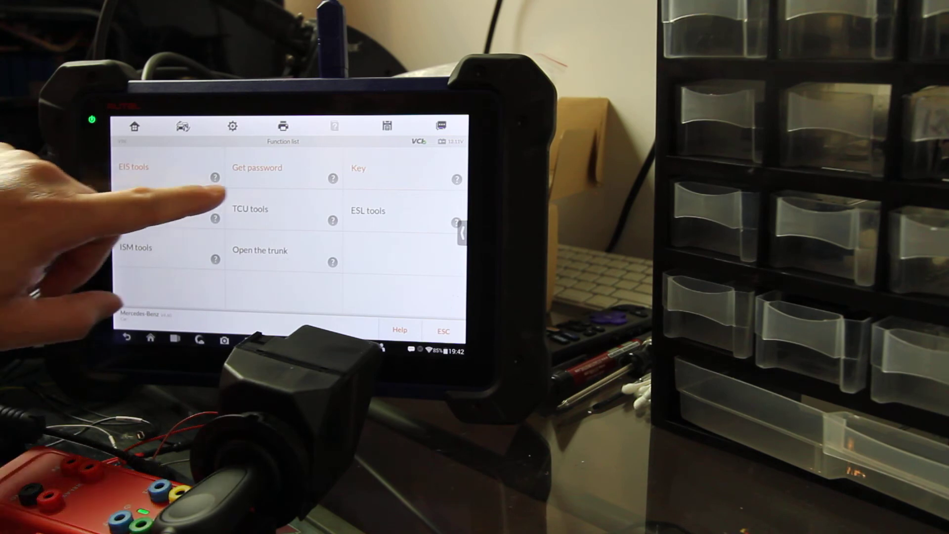
Load the saved 20210720_EIS_B893BC73.bin file under EIS tools and retry Generate key file.
click(132, 166)
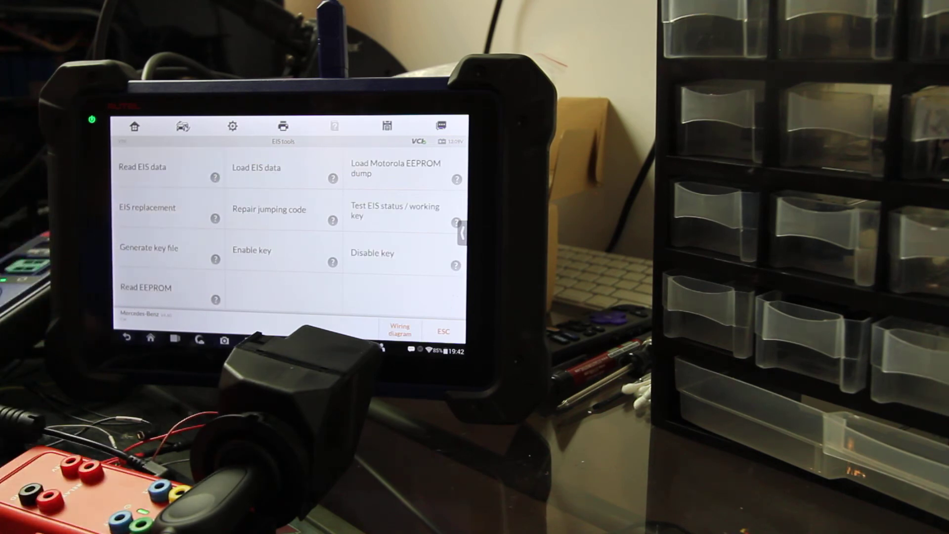
click(148, 248)
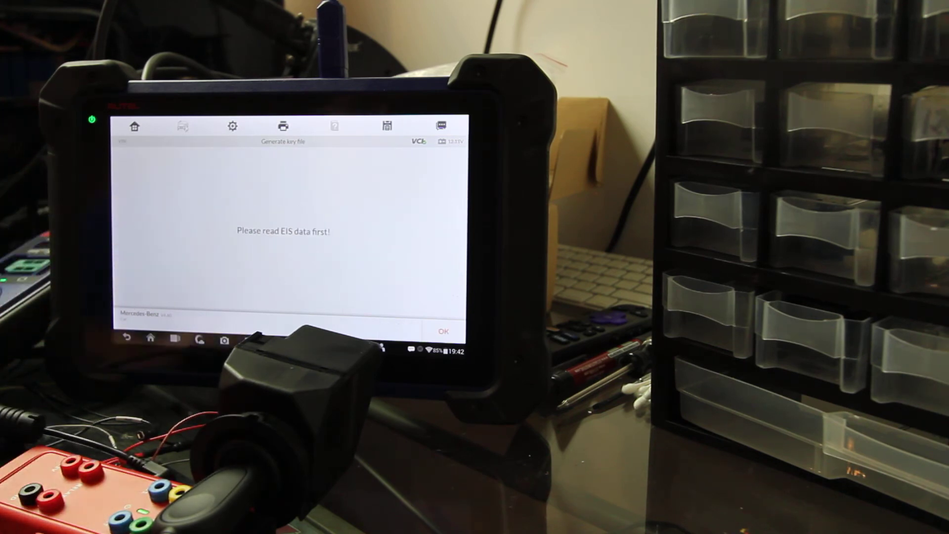
click(447, 331)
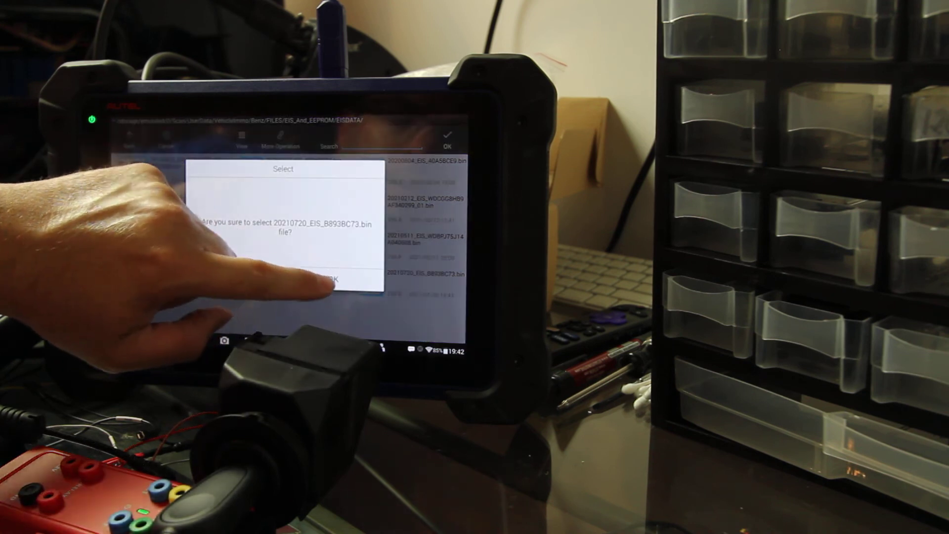
click(339, 279)
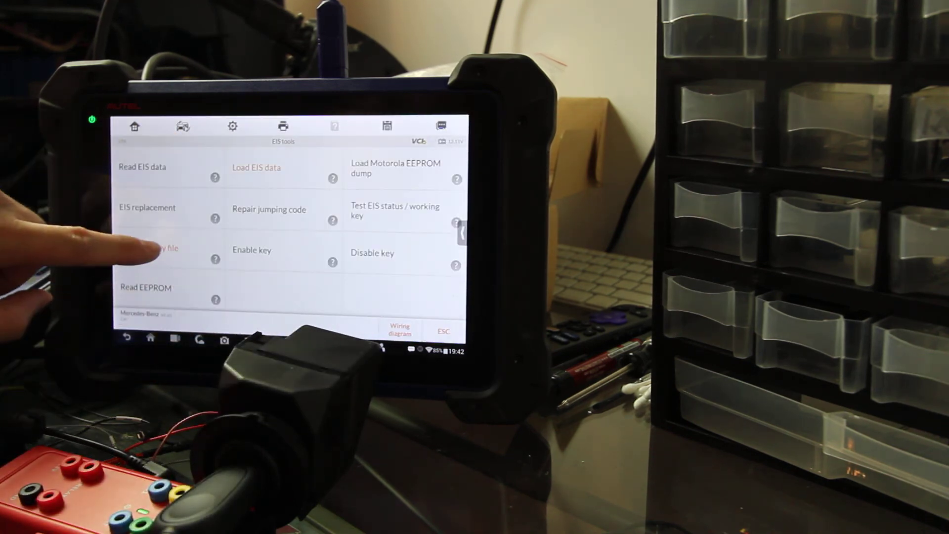
click(158, 248)
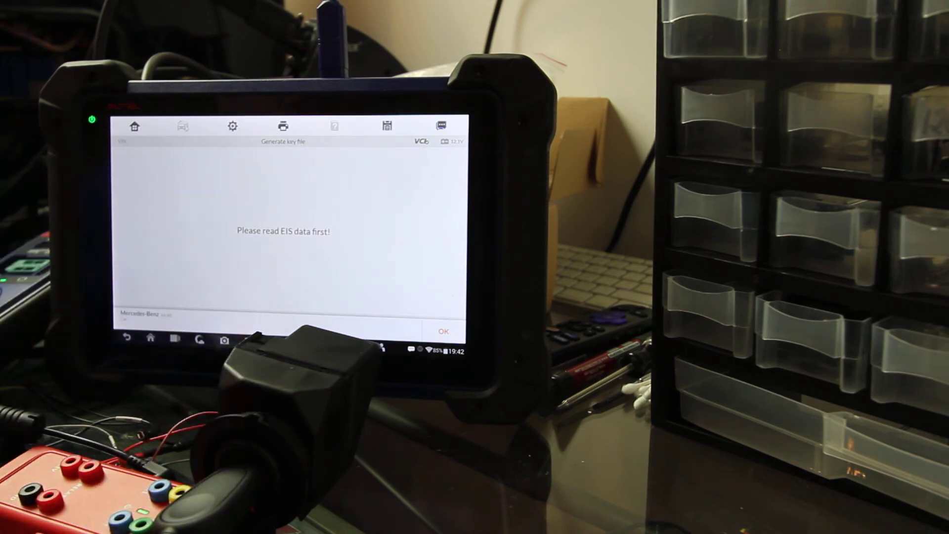
Dismiss the read-EIS-data-first notice and agree to use the current EIS data.
click(444, 330)
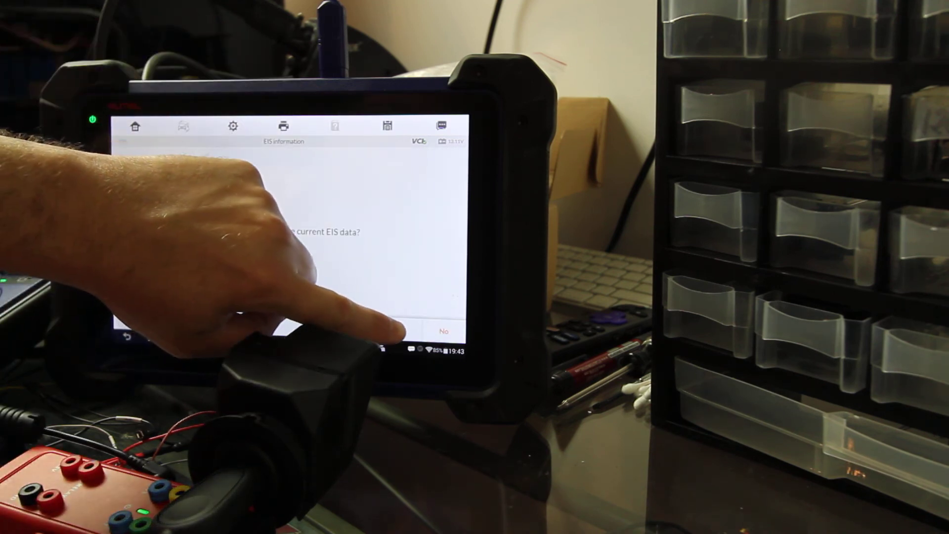
click(445, 331)
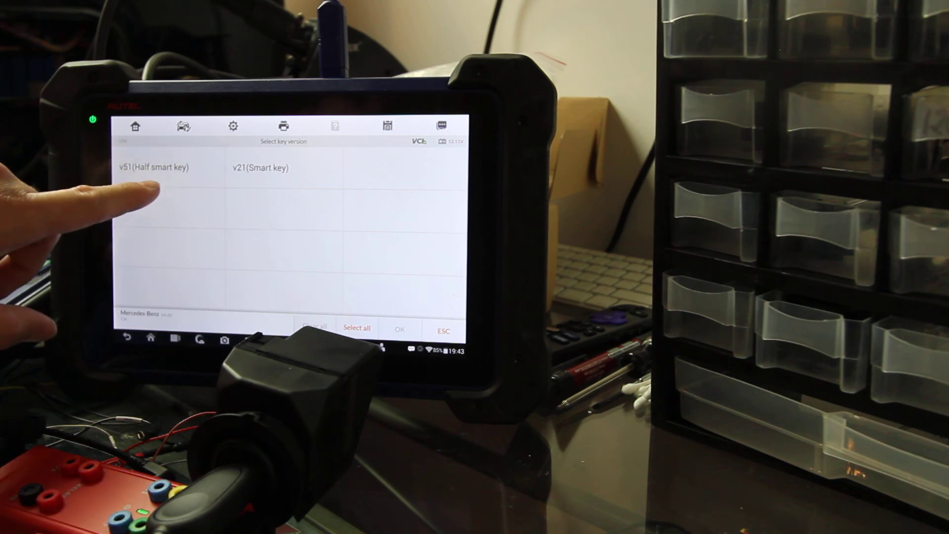
Select v51 (Half smart key) on the key version list.
click(153, 168)
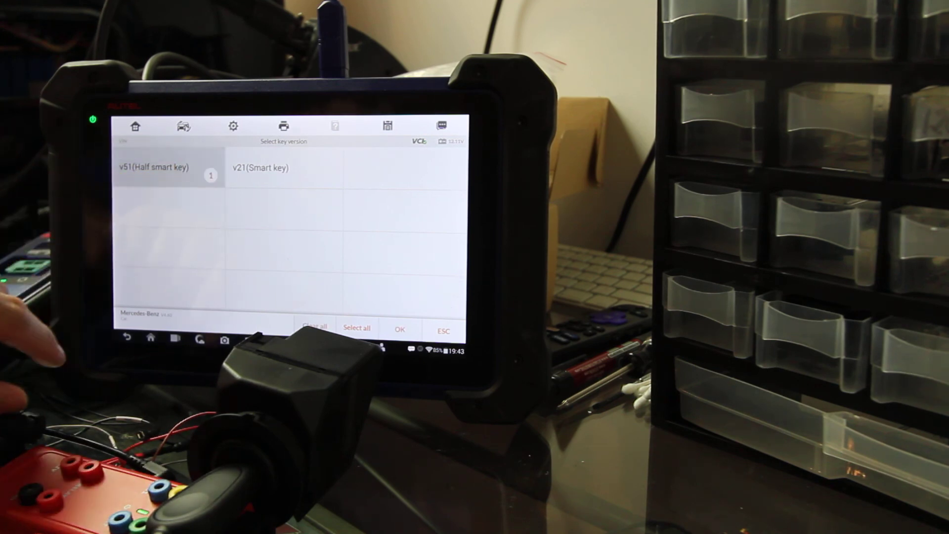